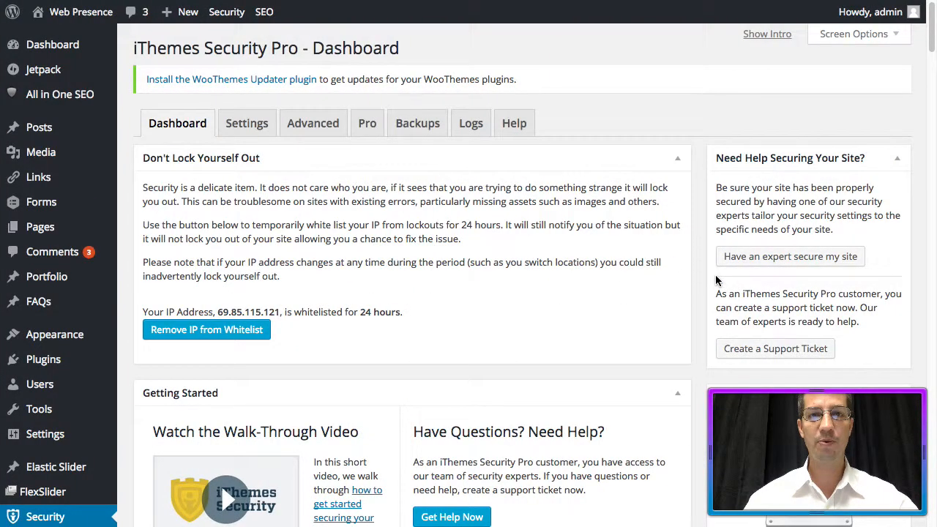
Go to the iThemes Security Pro Settings page showing Global Settings
left_click(246, 123)
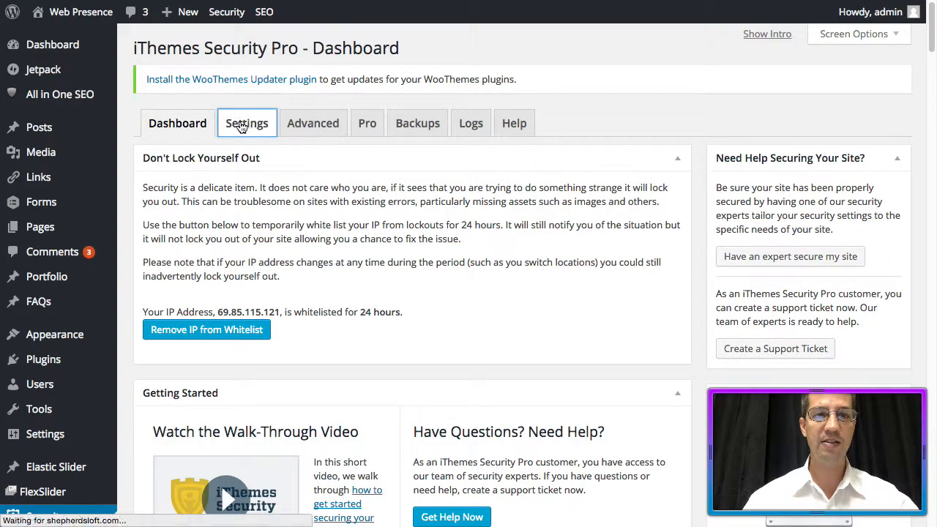
left_click(246, 122)
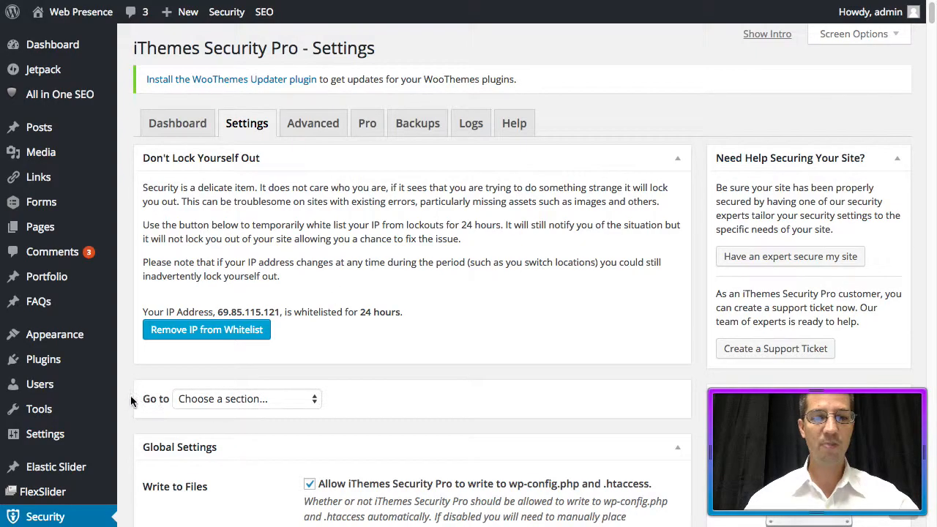
Jump to the Hide Login Area section via the 'Go to' section list
left_click(246, 399)
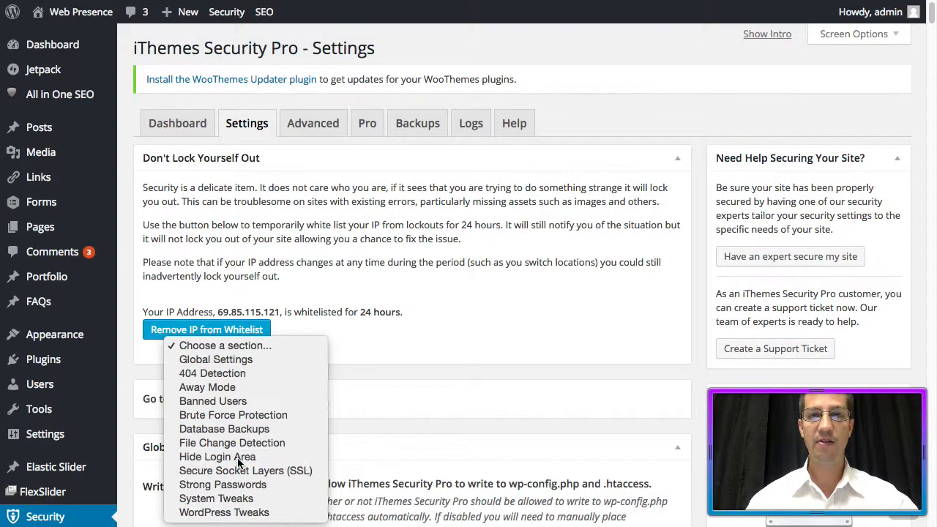
left_click(217, 457)
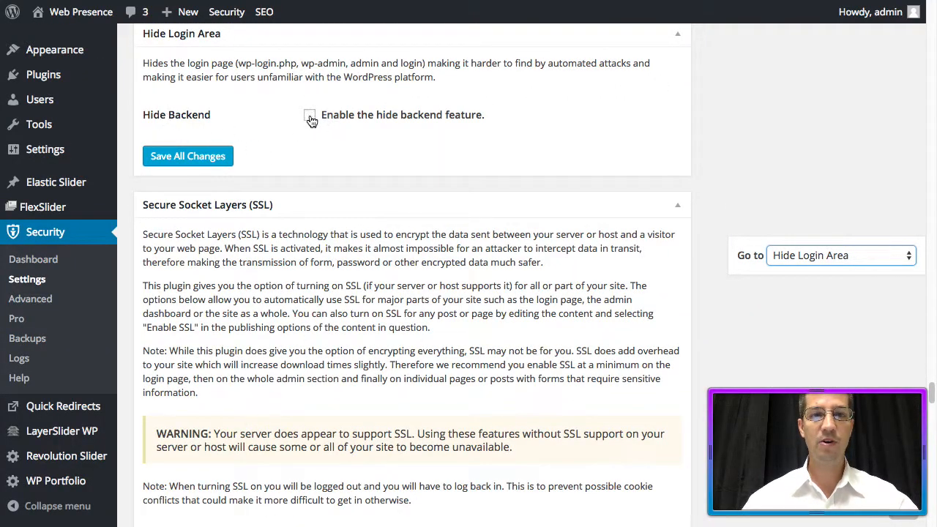
Enable the hide backend feature with login slug 'something-different' and reach Save All Changes
left_click(309, 114)
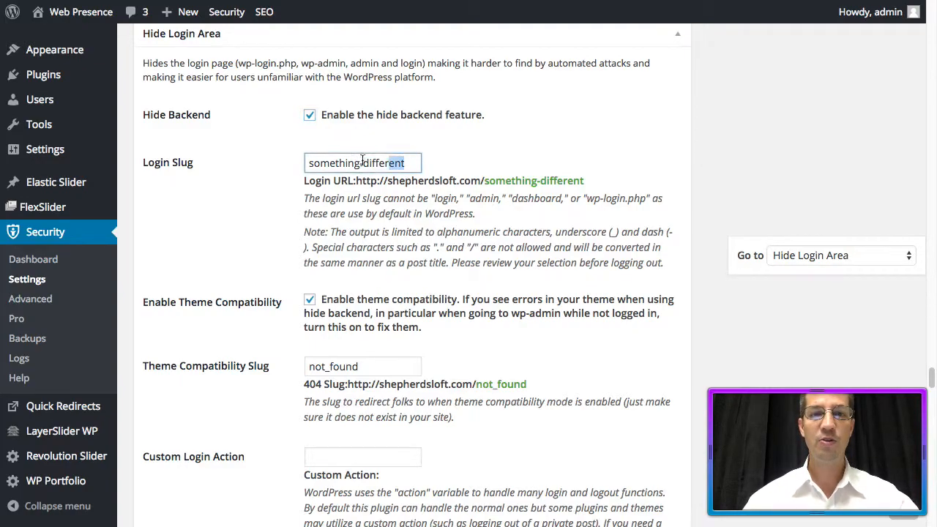
triple_click(363, 162)
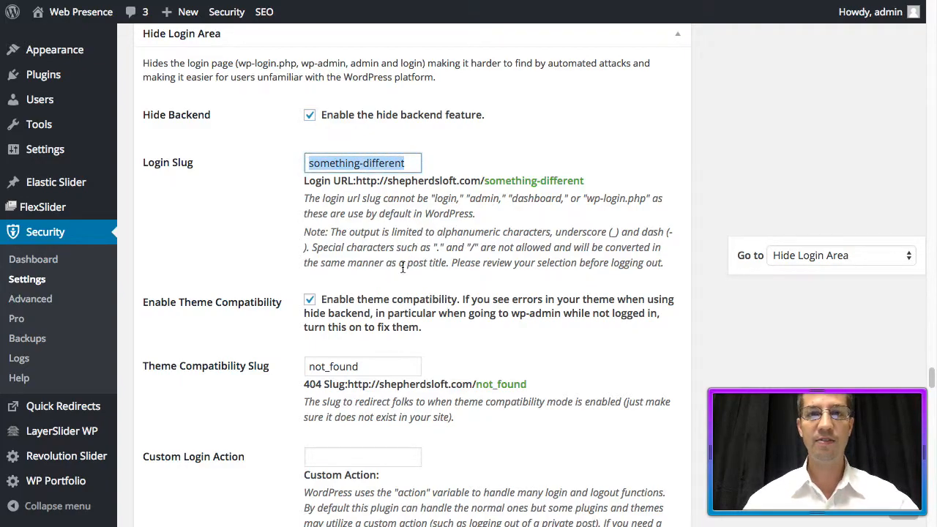
scroll("down", 3)
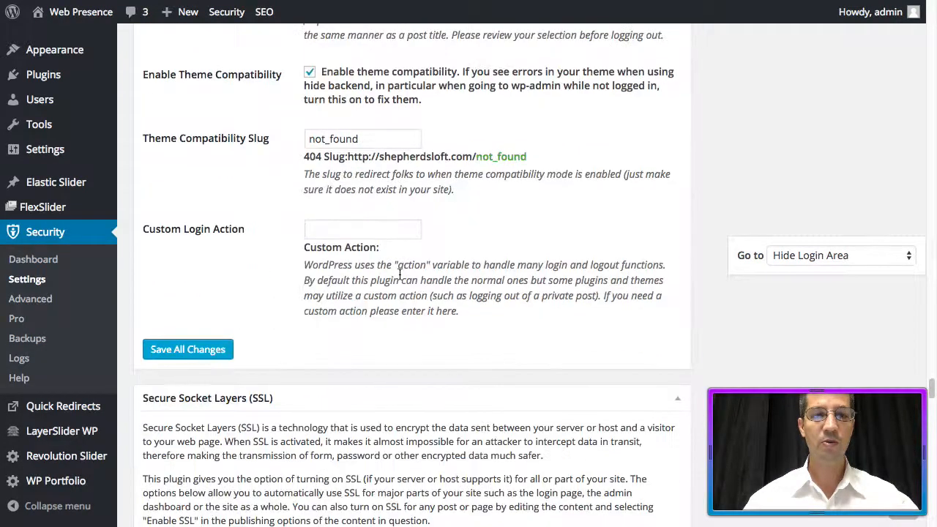